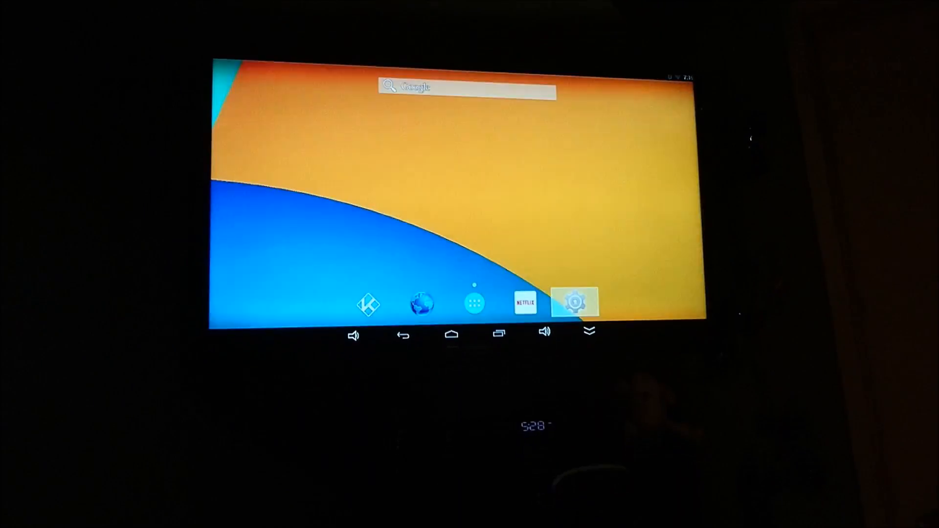
Step: Open the TV box Settings from the launcher
click(574, 302)
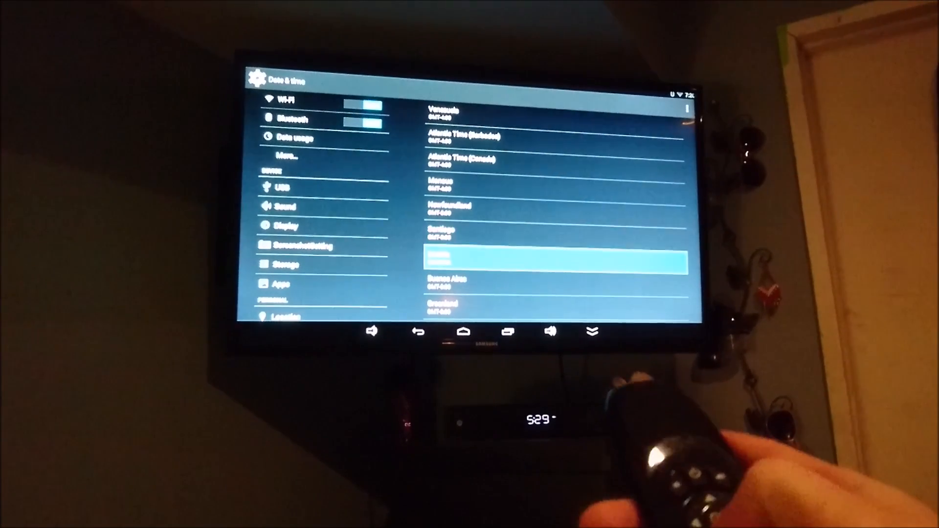
scroll(down, 3)
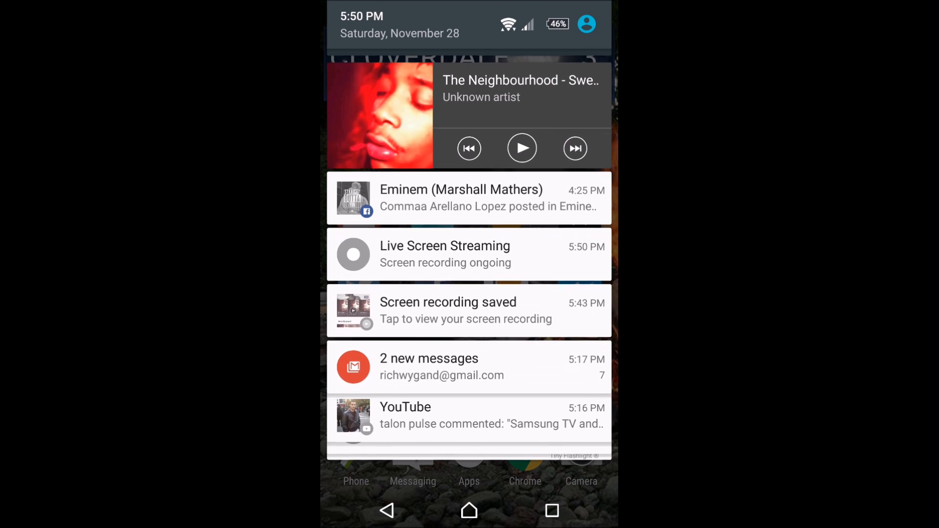
Step: Expand Quick Settings, check the Wi-Fi, Throw and Cast tiles, then return to the home screen
scroll(down, 3)
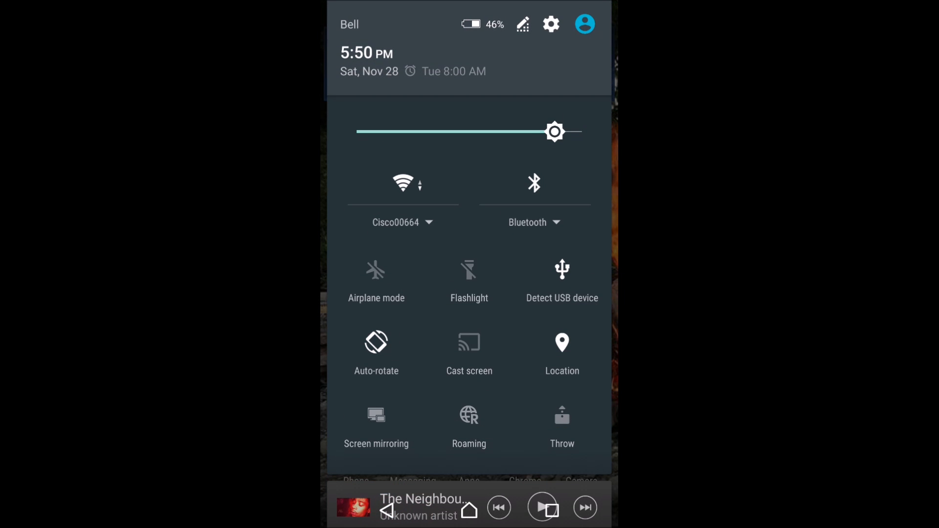
click(401, 182)
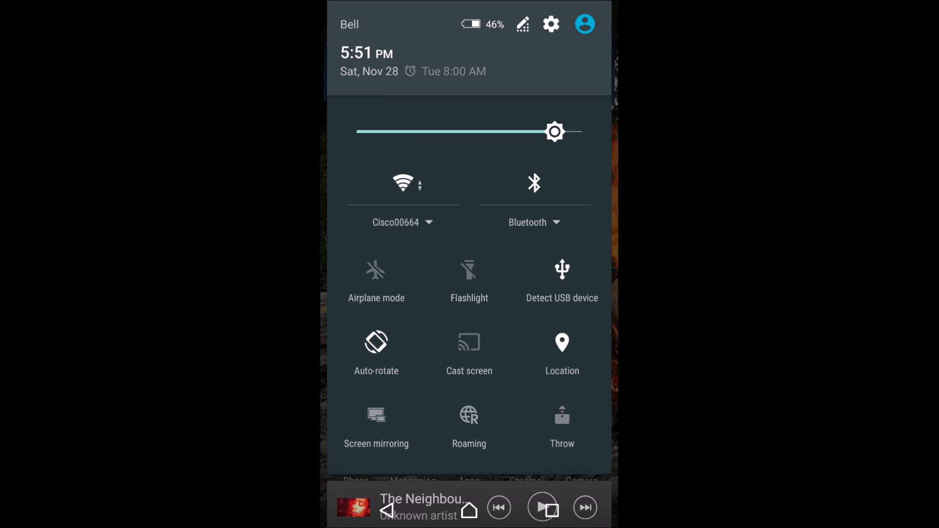
click(401, 182)
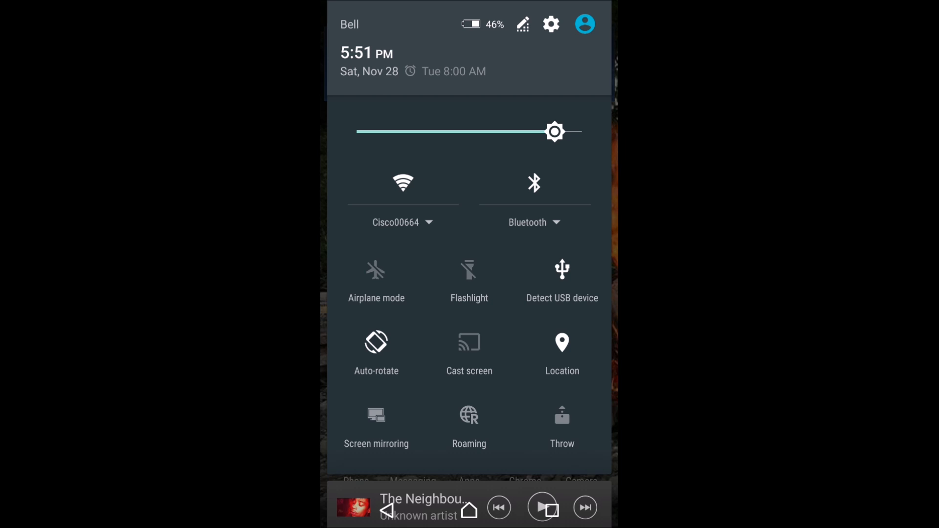
click(561, 426)
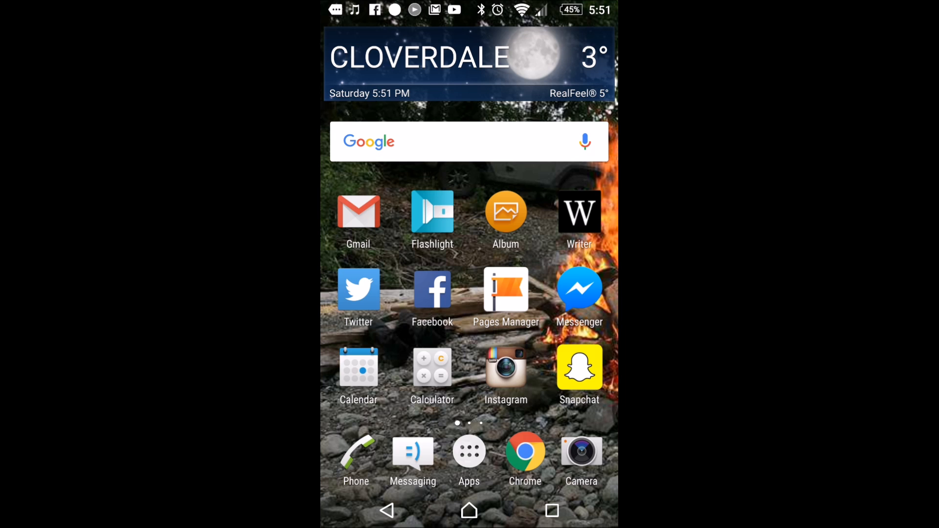
Step: Show the paused Neighbourhood song and list paired Throw devices, including ETTNI
scroll(left, 3)
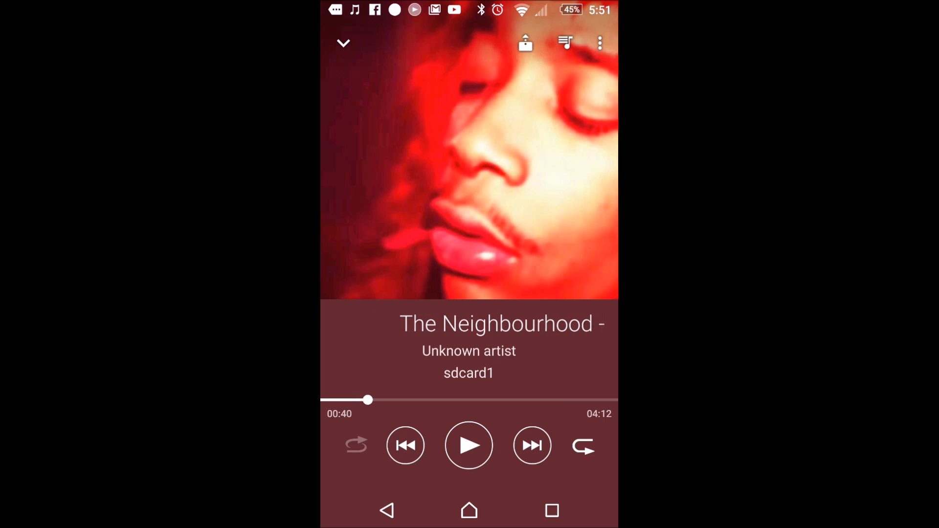
click(524, 42)
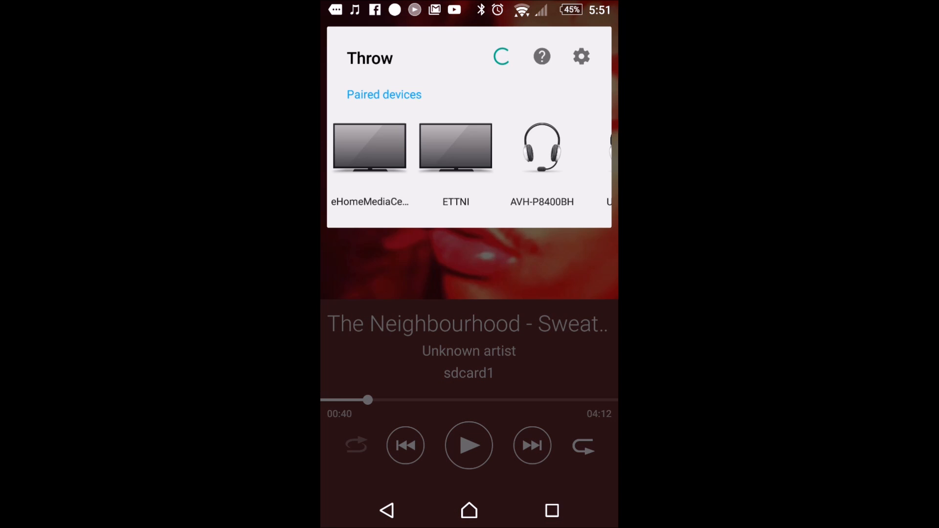